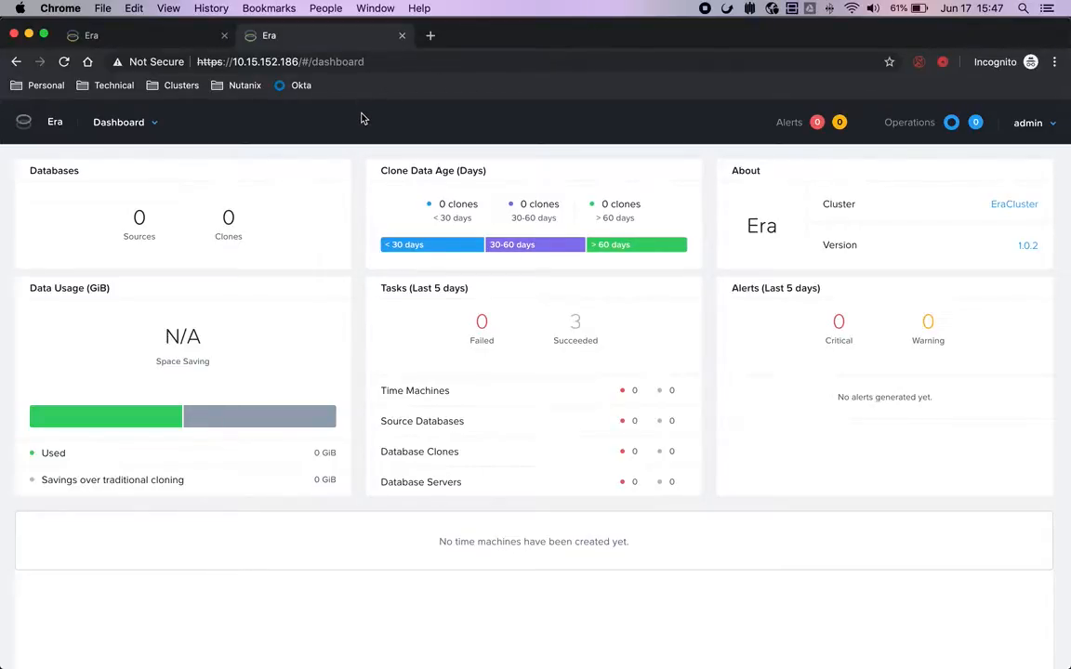
Navigate from the Dashboard to Administration > Access Control, viewing Users then the Roles list.
{"action": "left_click", "coordinate": [119, 123]}
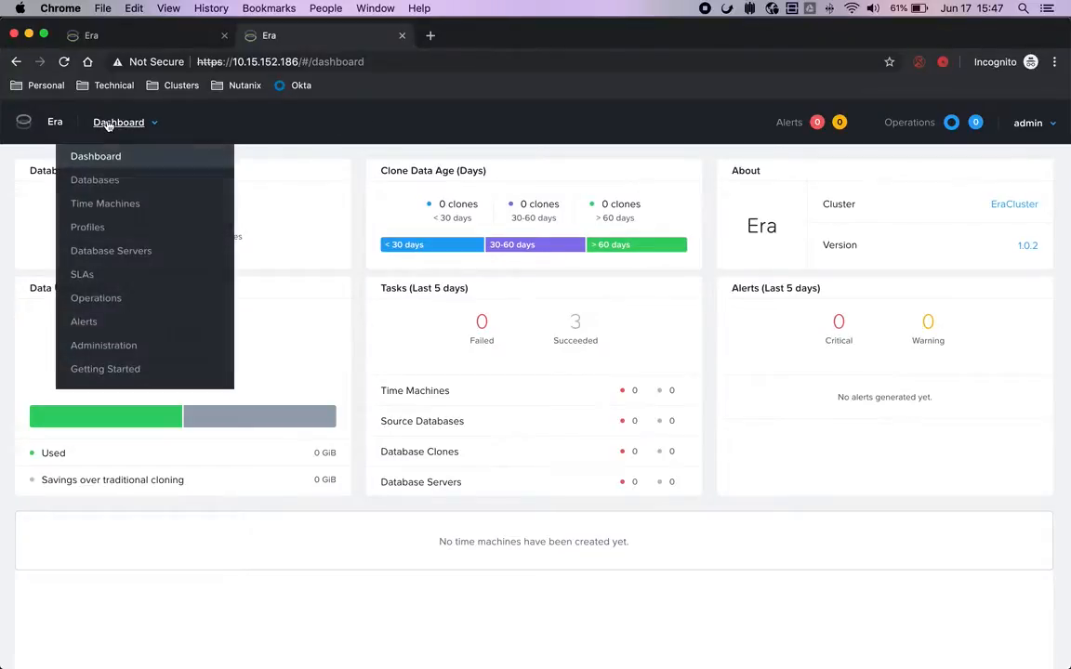
{"action": "left_click", "coordinate": [104, 344]}
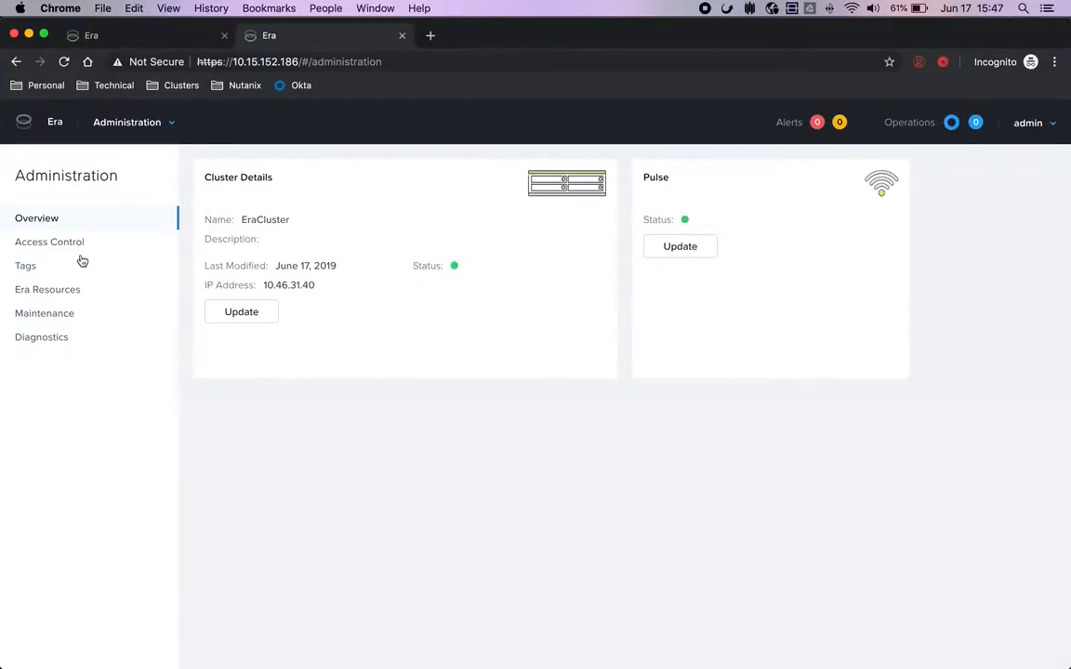
{"action": "left_click", "coordinate": [48, 242]}
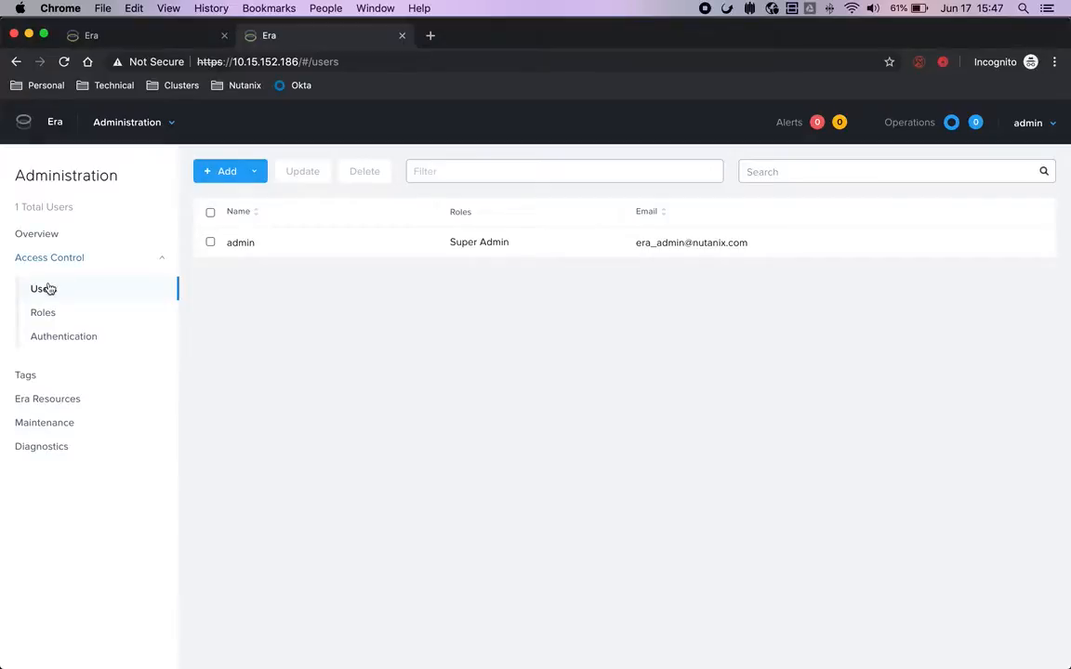
{"action": "left_click", "coordinate": [42, 313]}
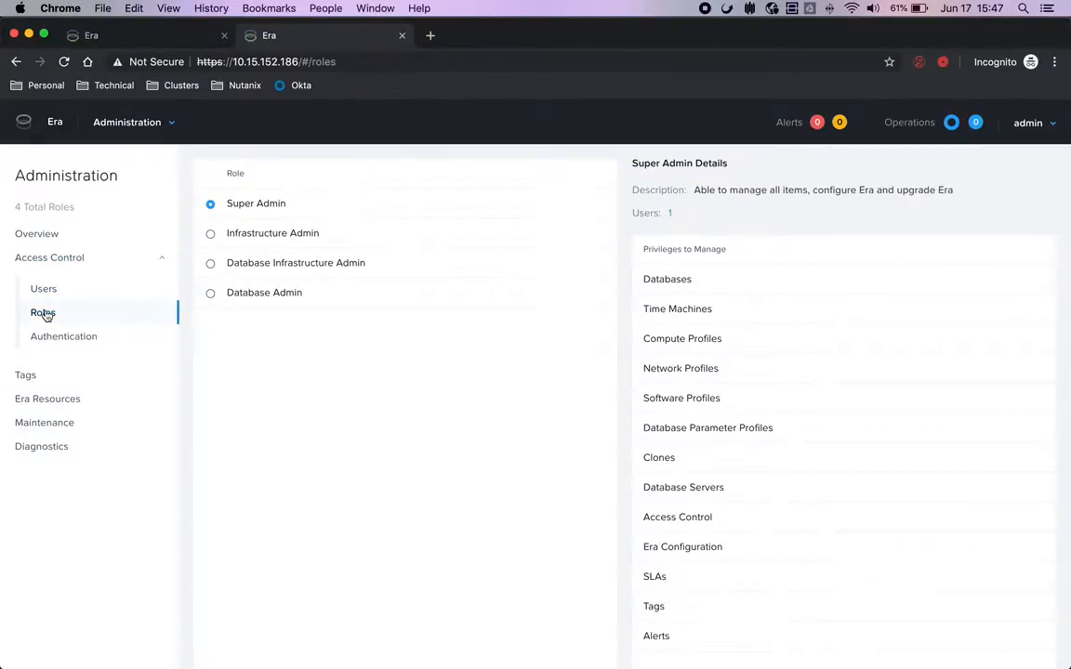
{"action": "mouse_move", "coordinate": [183, 376]}
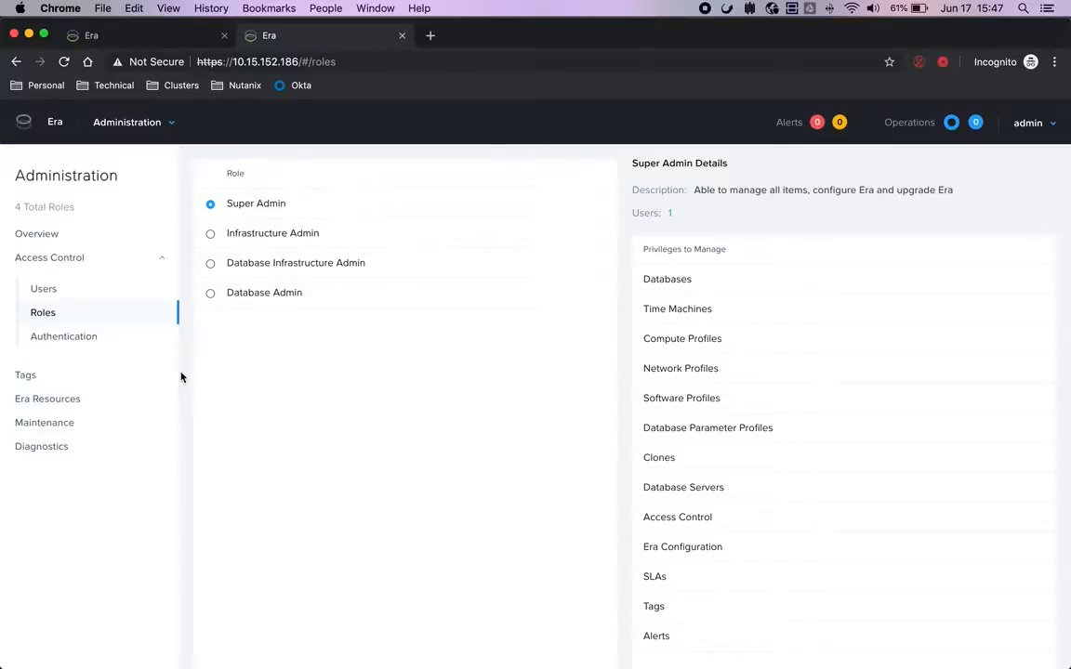
Create local user oracle_dba with a password and the Database Admin and Database Infrastructure Admin roles.
{"action": "left_click", "coordinate": [42, 289]}
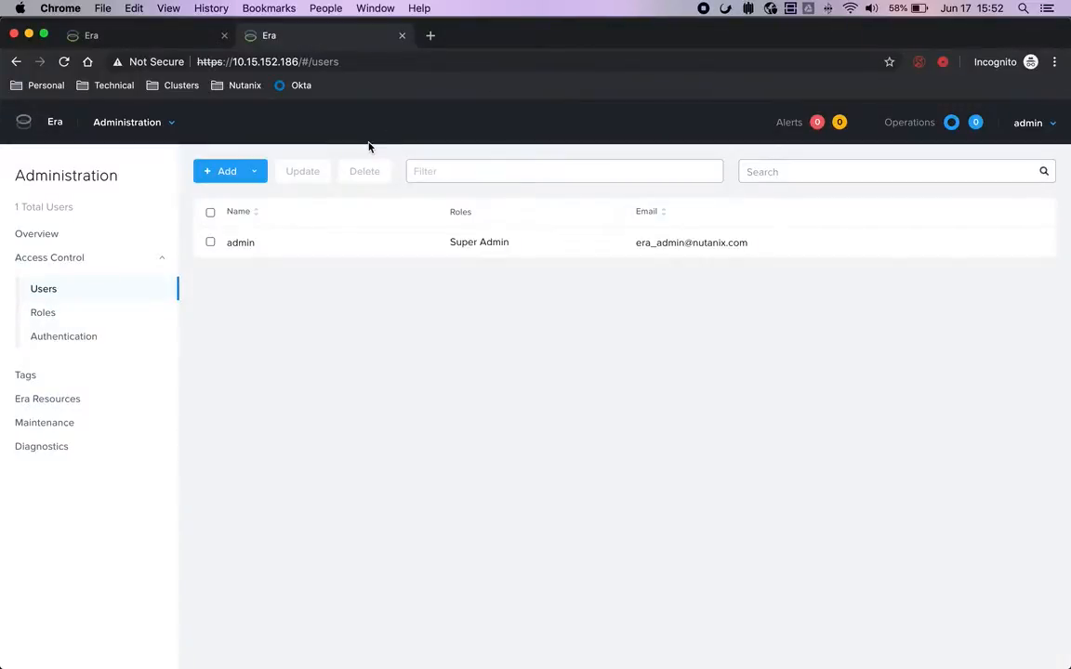
{"action": "left_click", "coordinate": [227, 171]}
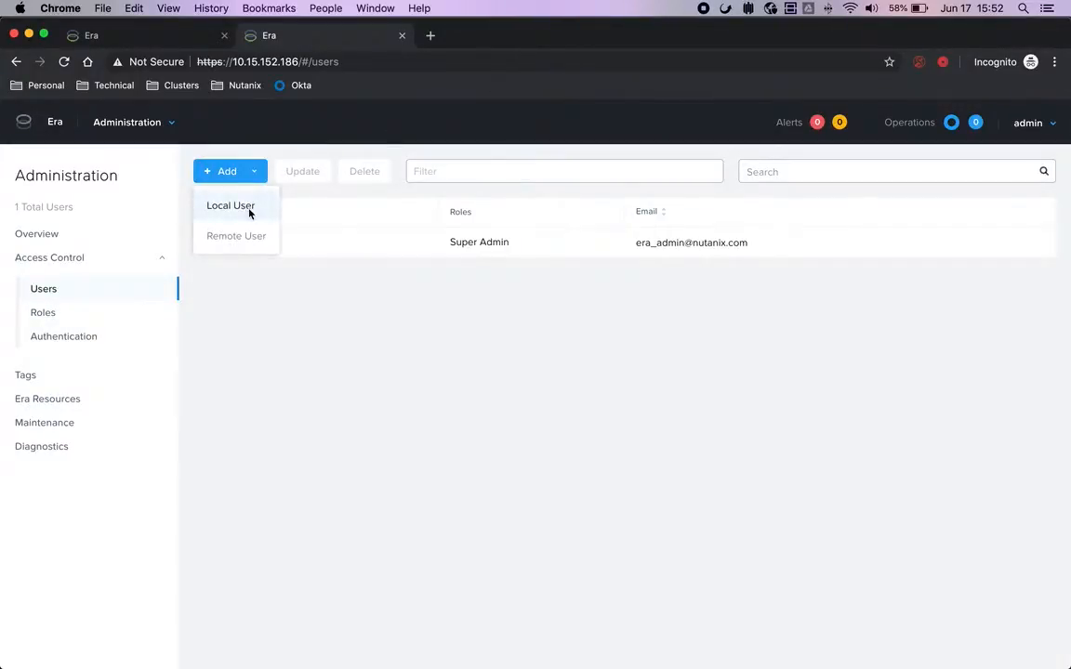
{"action": "left_click", "coordinate": [231, 204]}
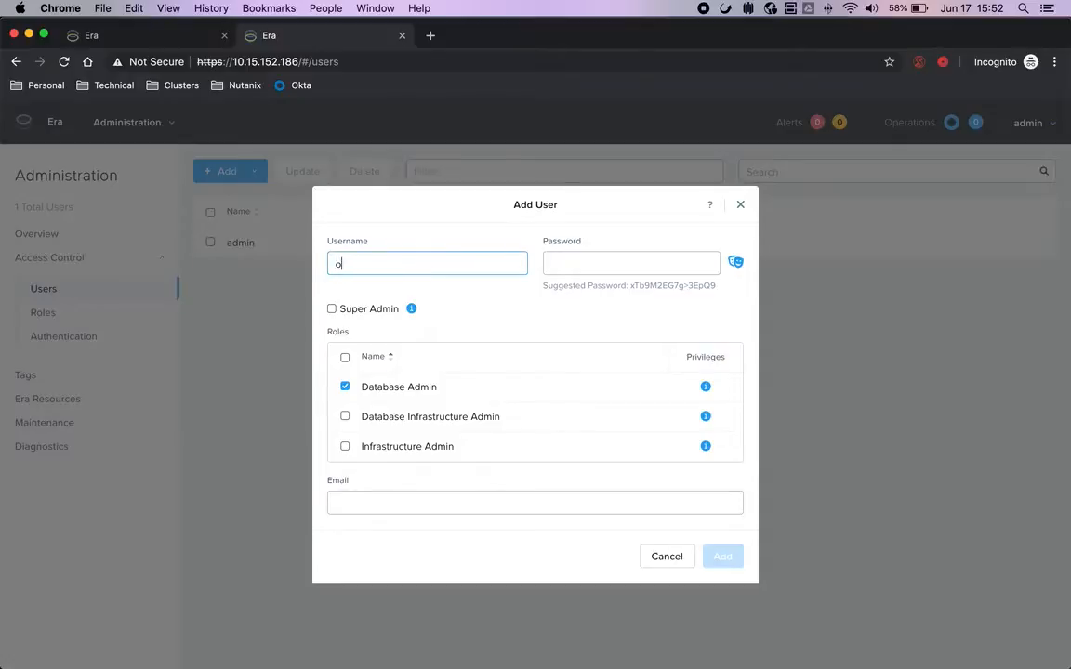
{"action": "type", "text": "racle_dba"}
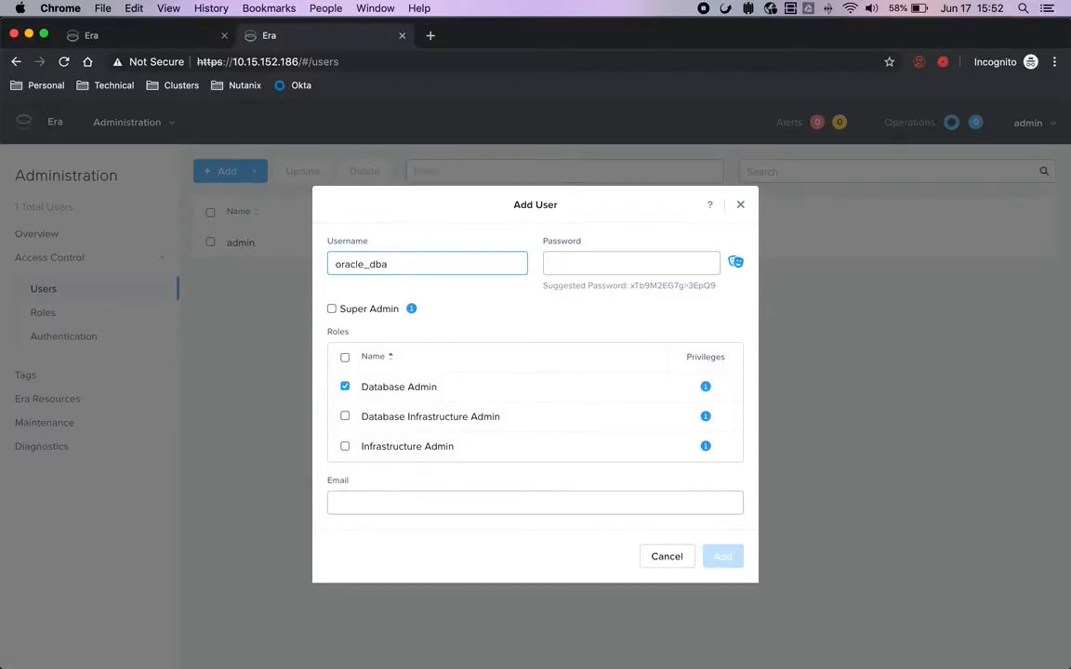
{"action": "left_click", "coordinate": [632, 264]}
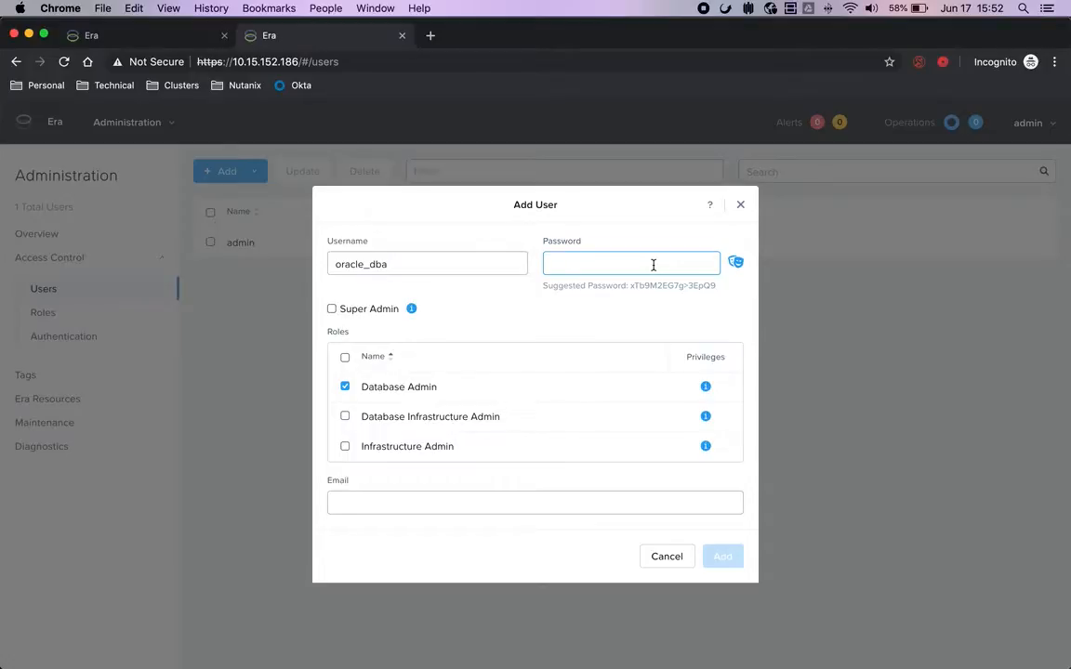
{"action": "type", "text": "password"}
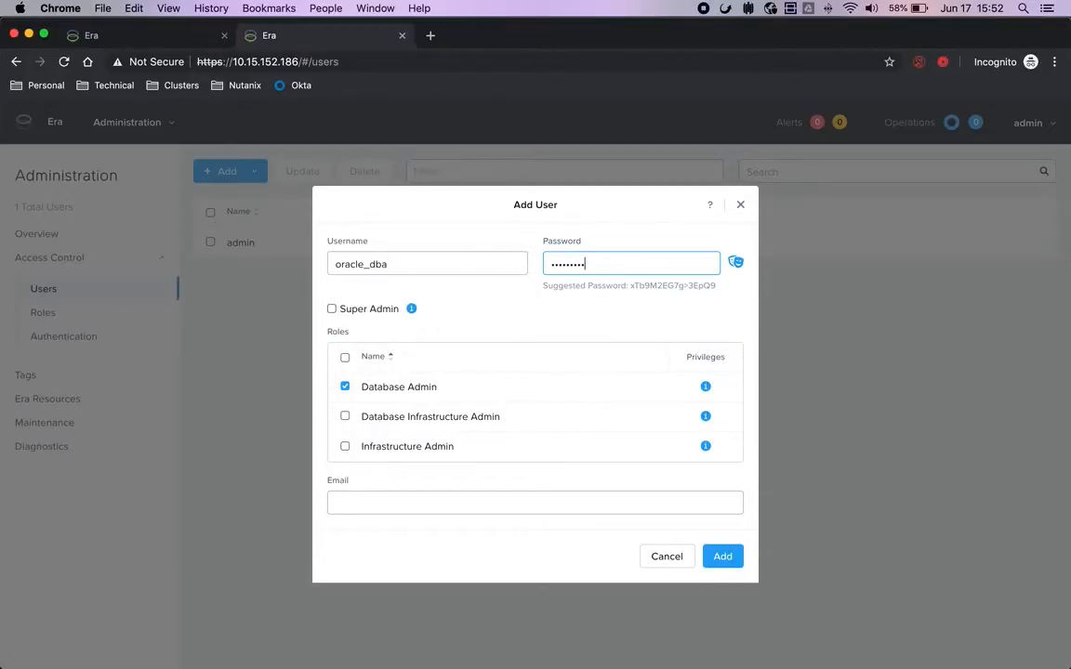
{"action": "mouse_move", "coordinate": [565, 331]}
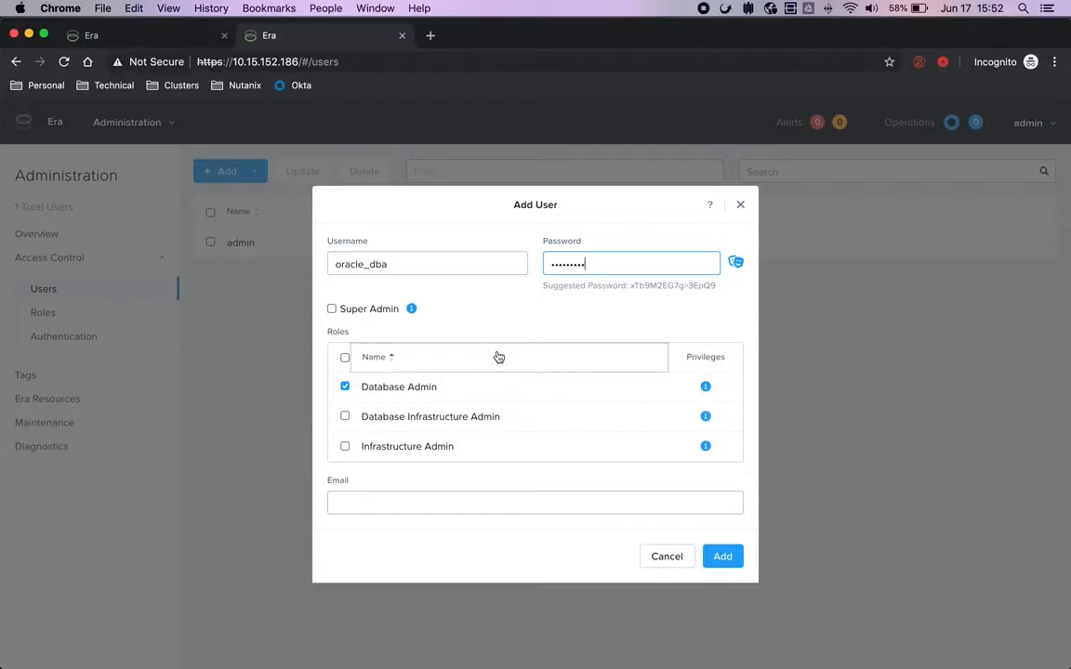
{"action": "mouse_move", "coordinate": [387, 370]}
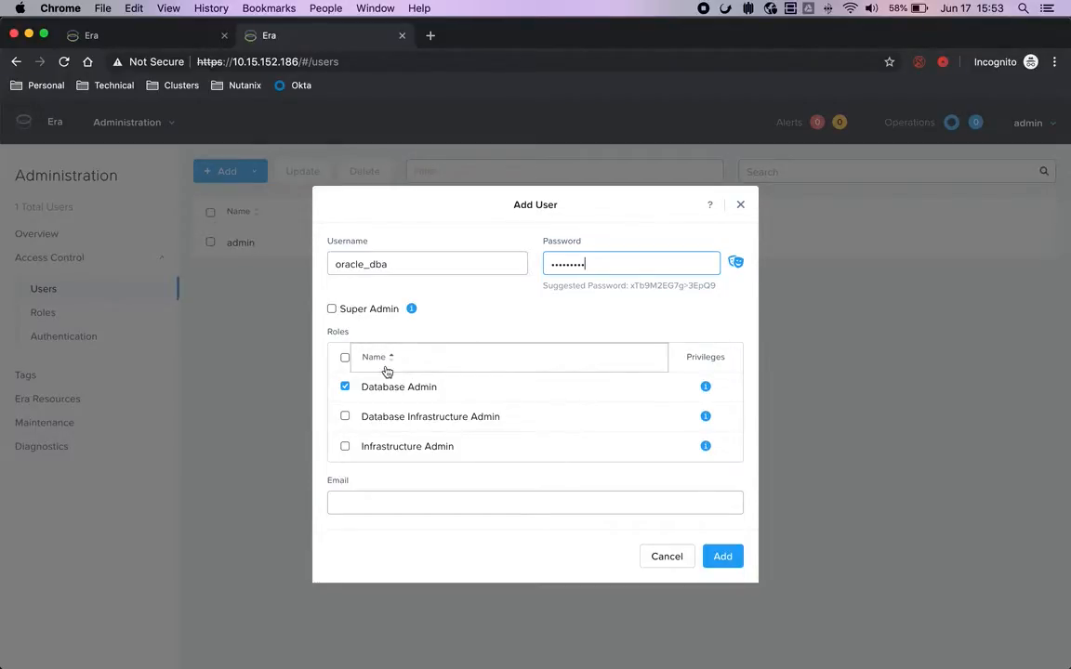
{"action": "left_click", "coordinate": [345, 417]}
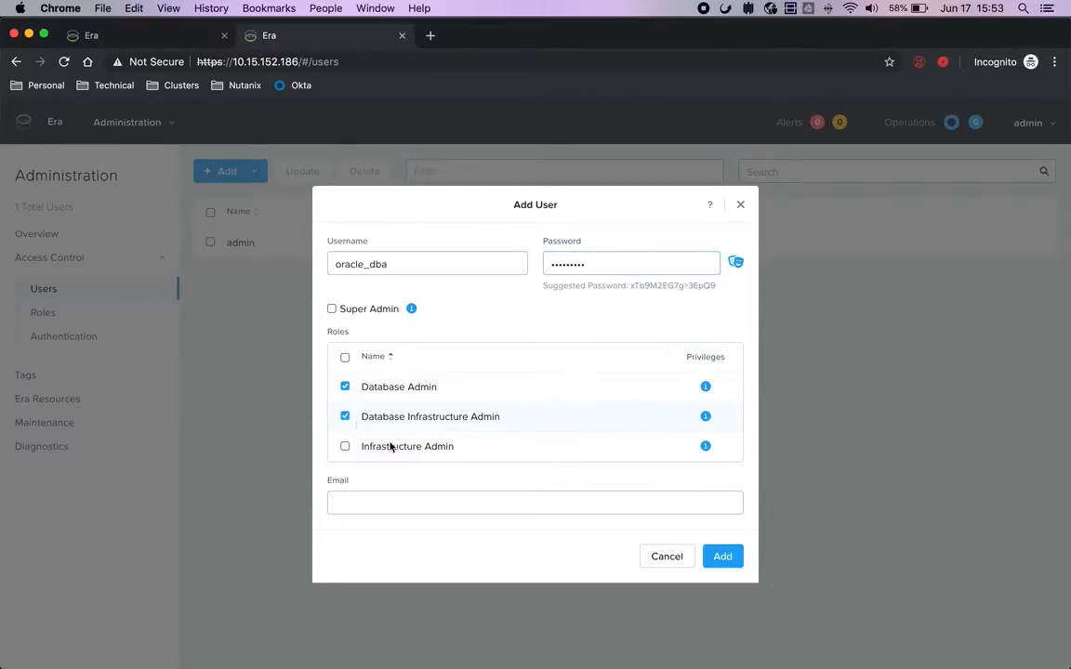
{"action": "left_click", "coordinate": [722, 556]}
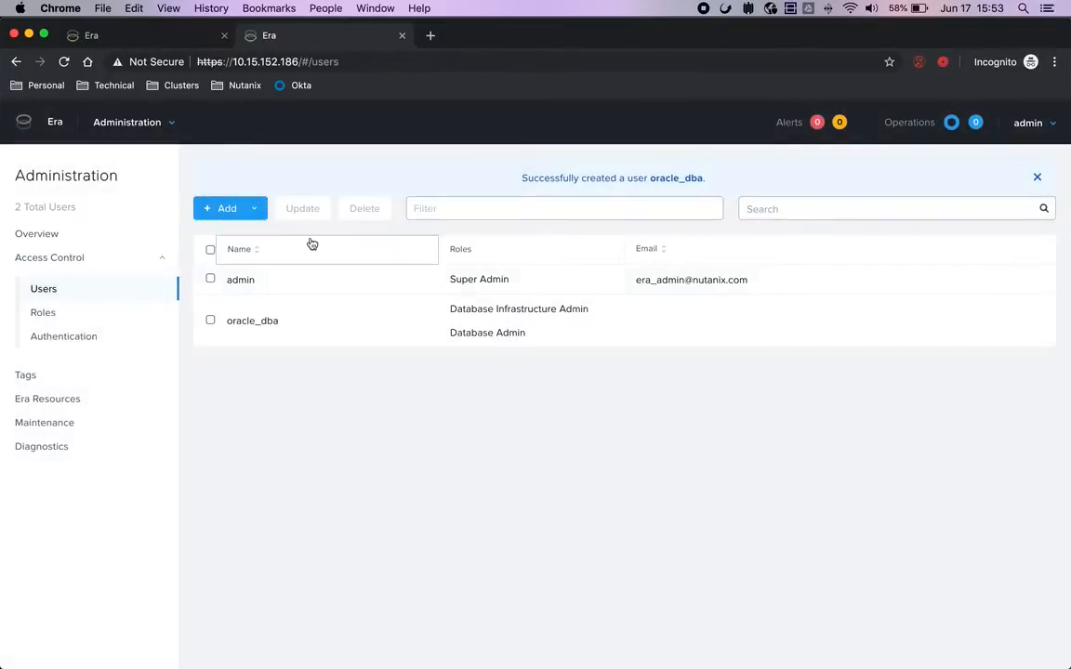
Begin another local user postgres_dba with a password, keeping the Database Admin role.
{"action": "left_click", "coordinate": [223, 208]}
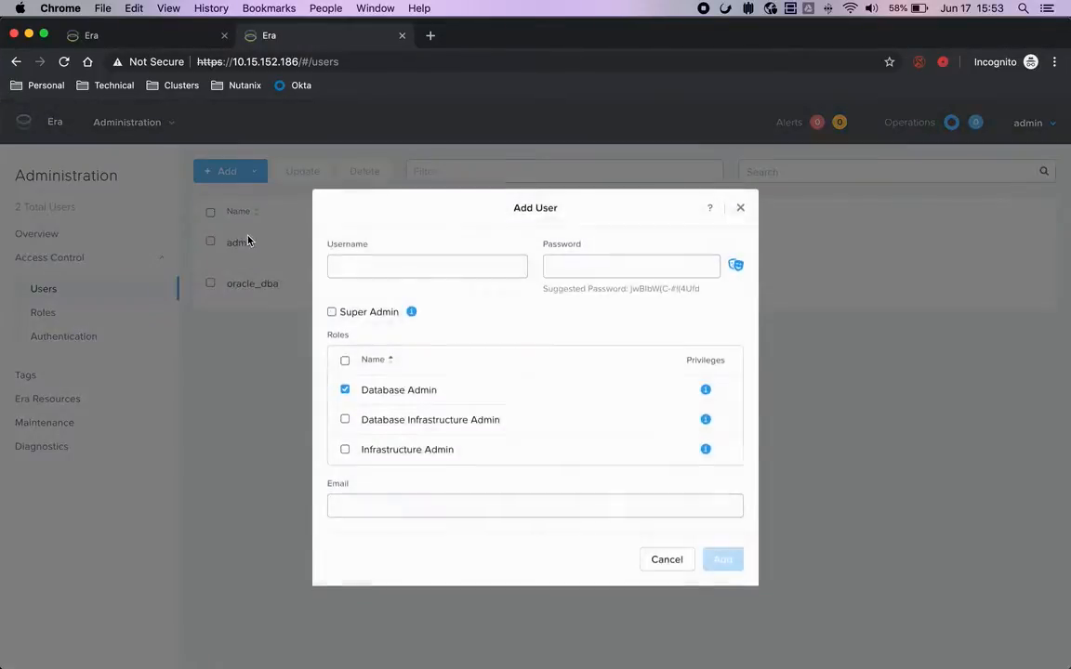
{"action": "type", "text": "postgres_dba"}
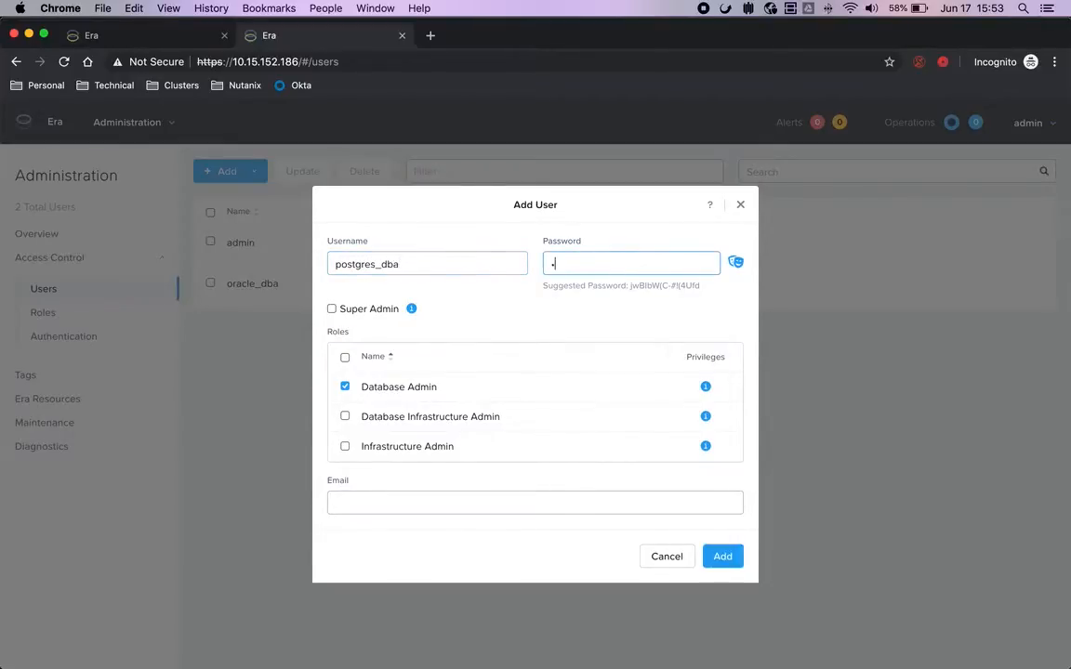
{"action": "type", "text": "password"}
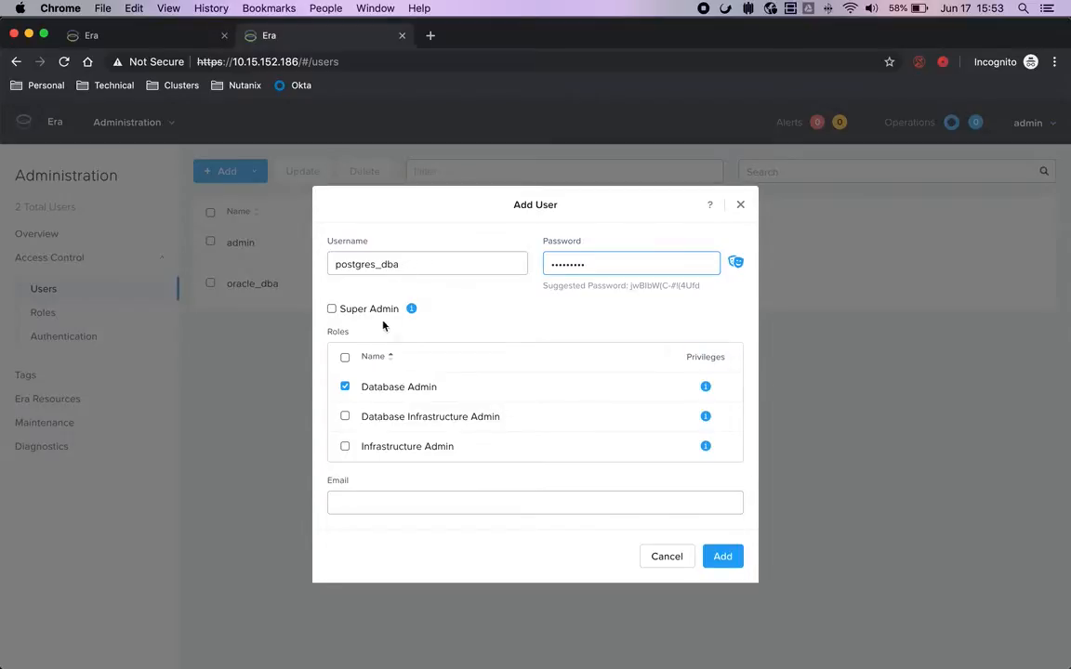
{"action": "mouse_move", "coordinate": [454, 331]}
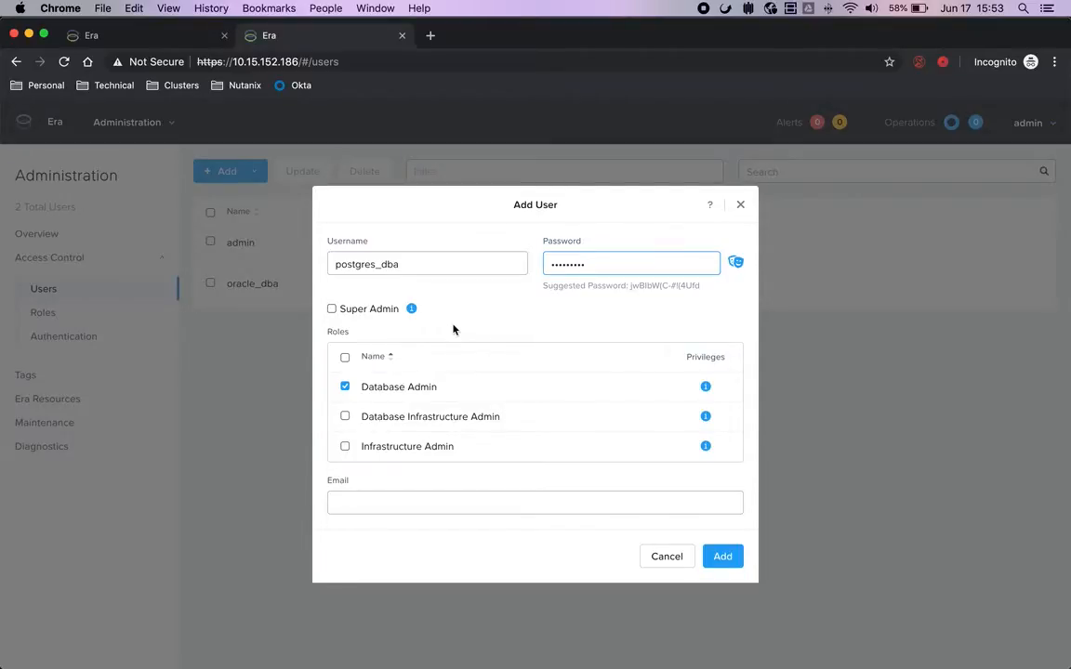
{"action": "mouse_move", "coordinate": [680, 525]}
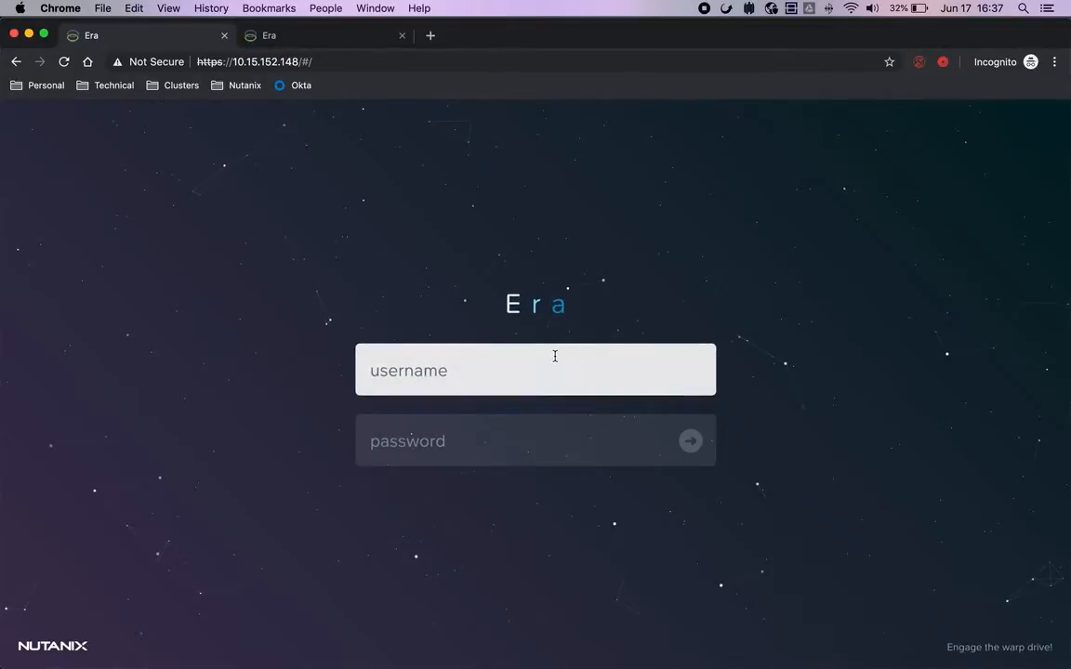
Log in to Era with the SQL_SERVER_DBA username and password.
{"action": "type", "text": "SQL_SERVER_DBA"}
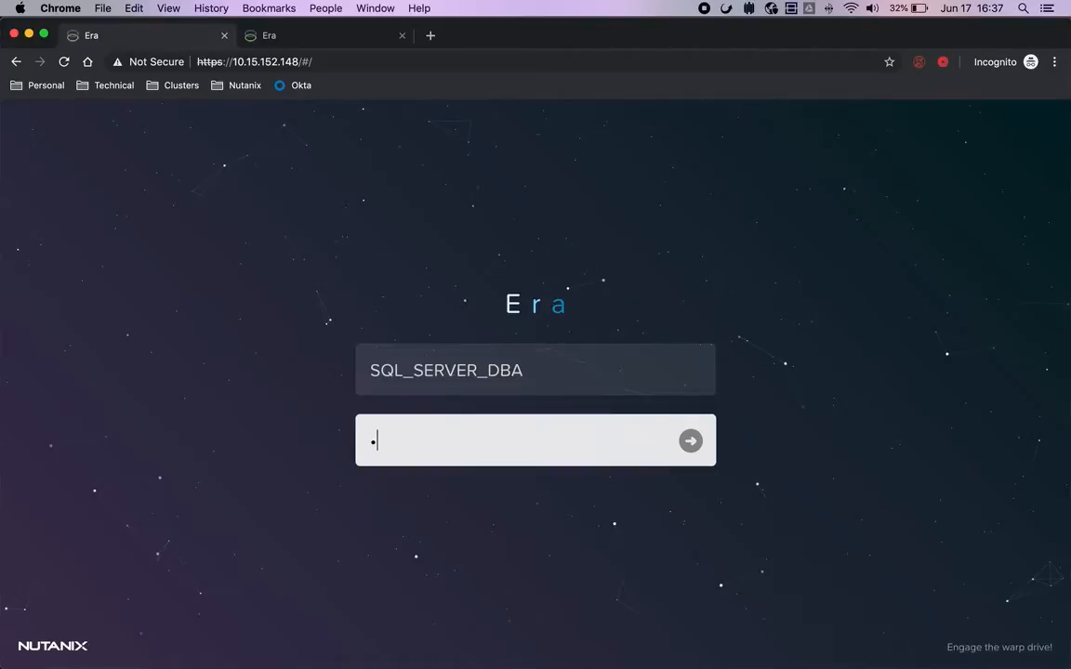
{"action": "left_click", "coordinate": [689, 439]}
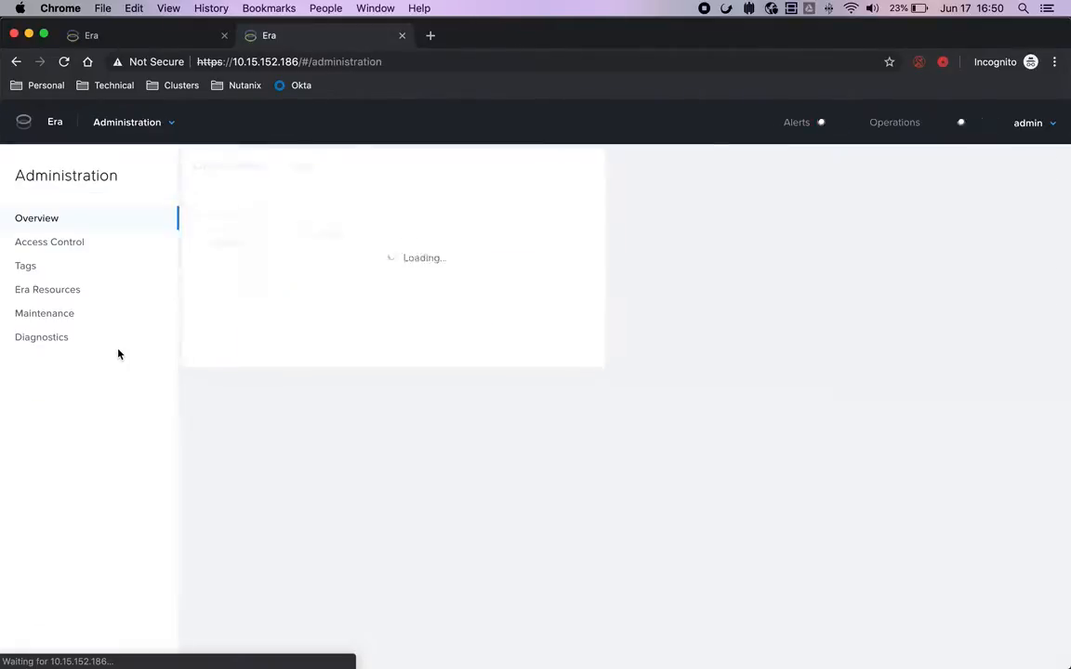
{"action": "left_click", "coordinate": [49, 241]}
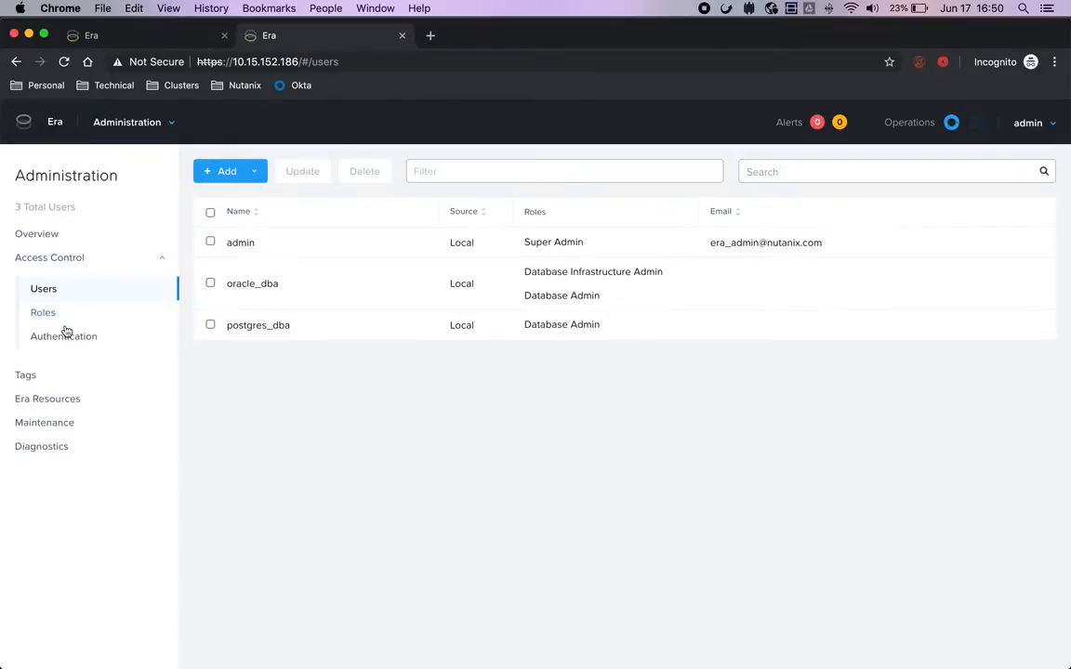
{"action": "left_click", "coordinate": [63, 336]}
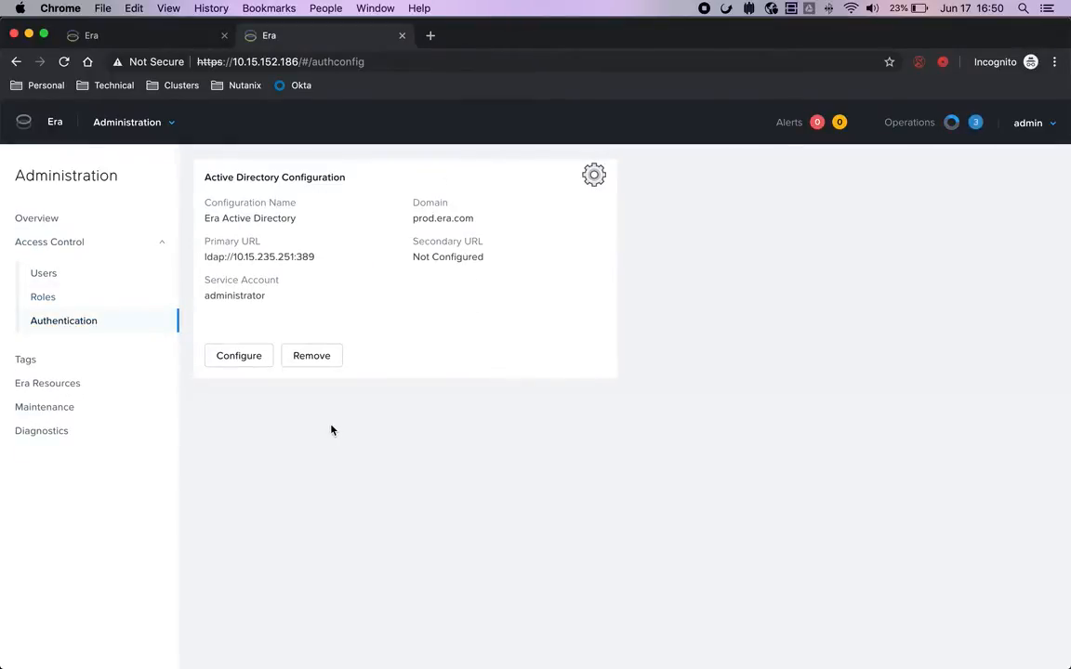
{"action": "mouse_move", "coordinate": [346, 339]}
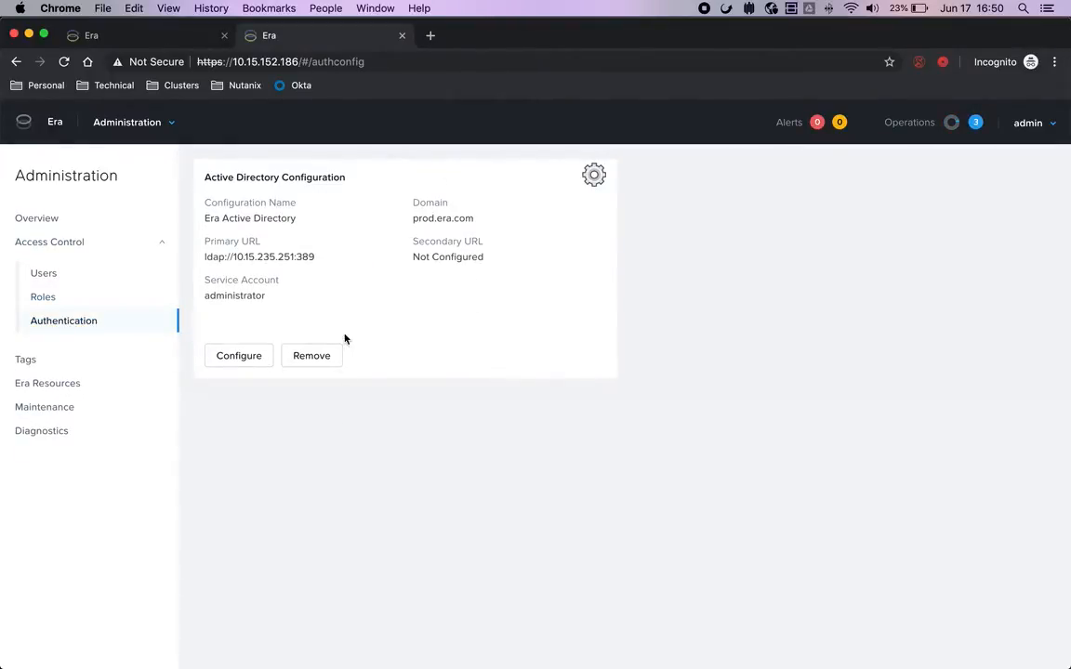
{"action": "mouse_move", "coordinate": [349, 320]}
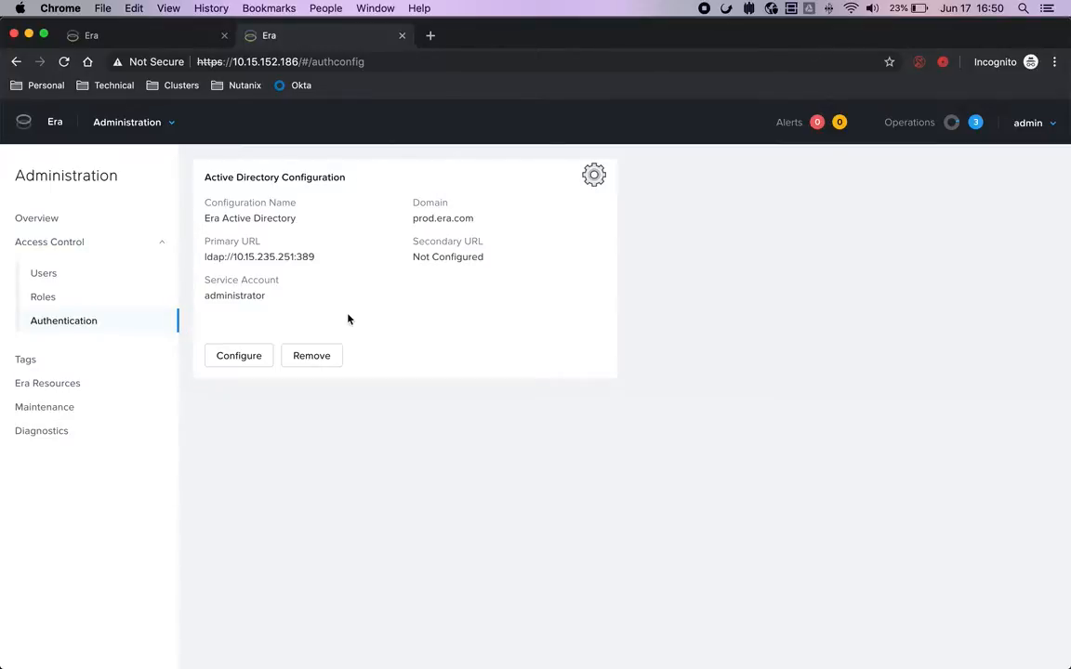
{"action": "mouse_move", "coordinate": [52, 273]}
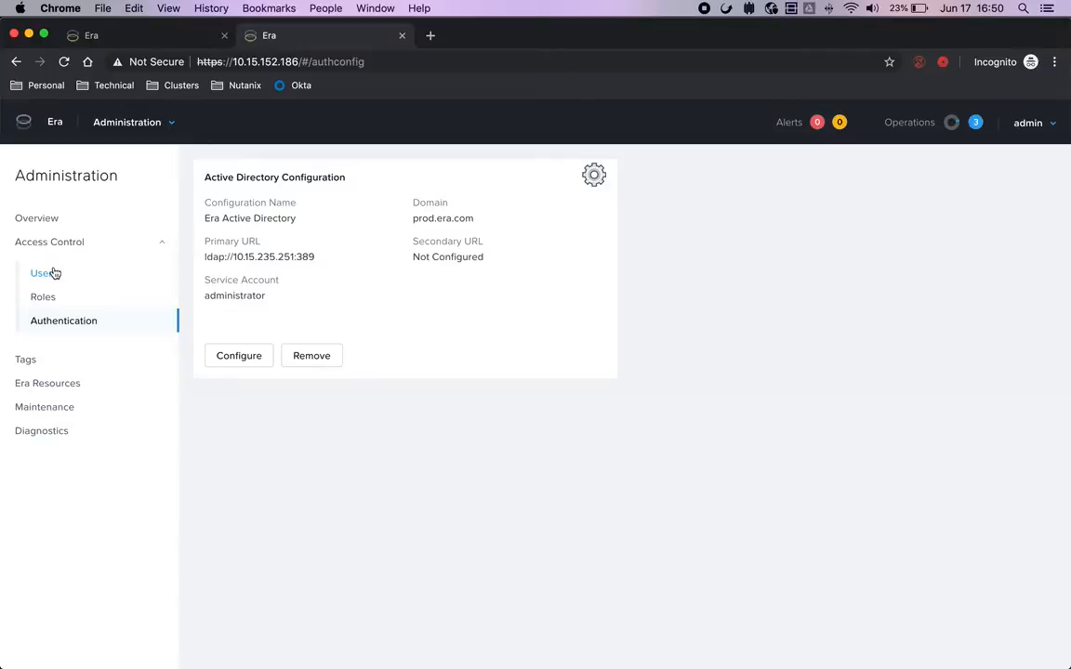
{"action": "left_click", "coordinate": [44, 271]}
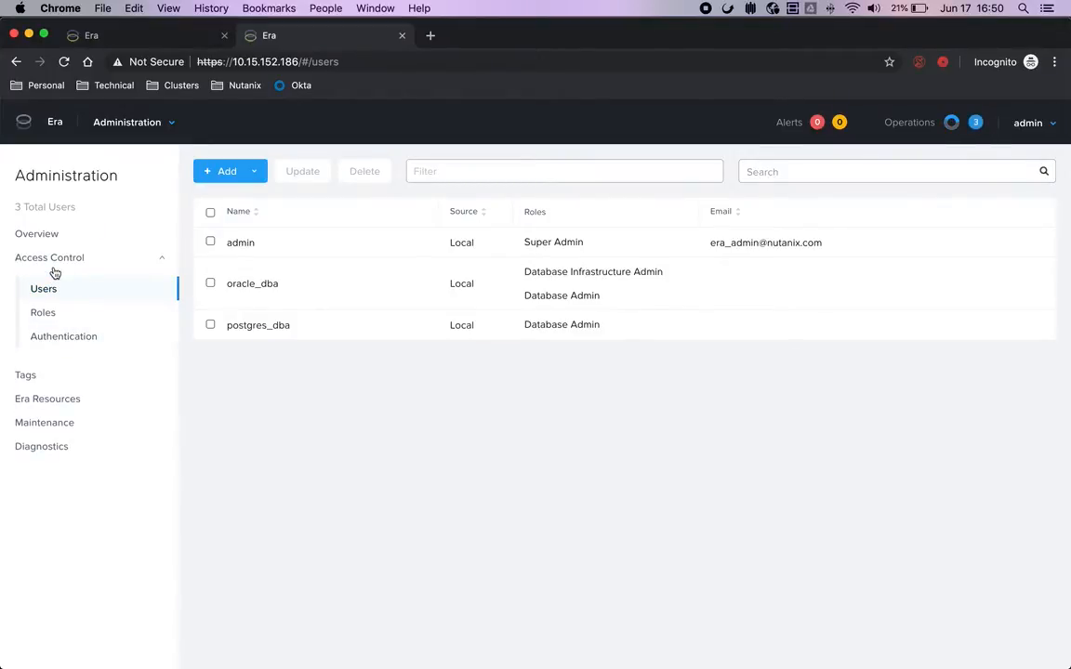
{"action": "left_click", "coordinate": [231, 205]}
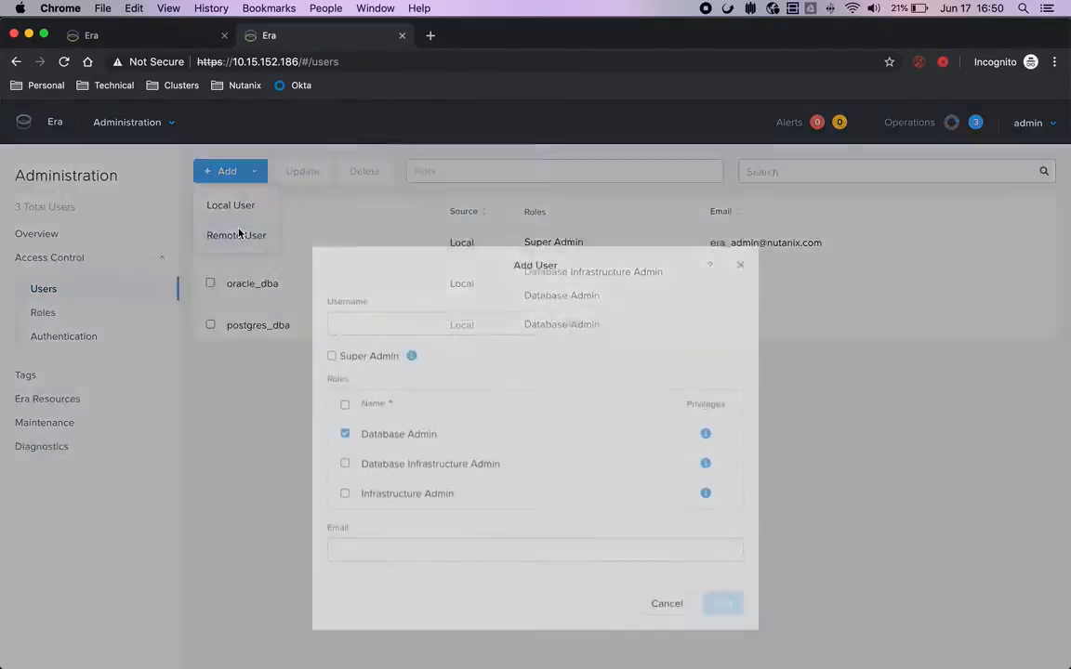
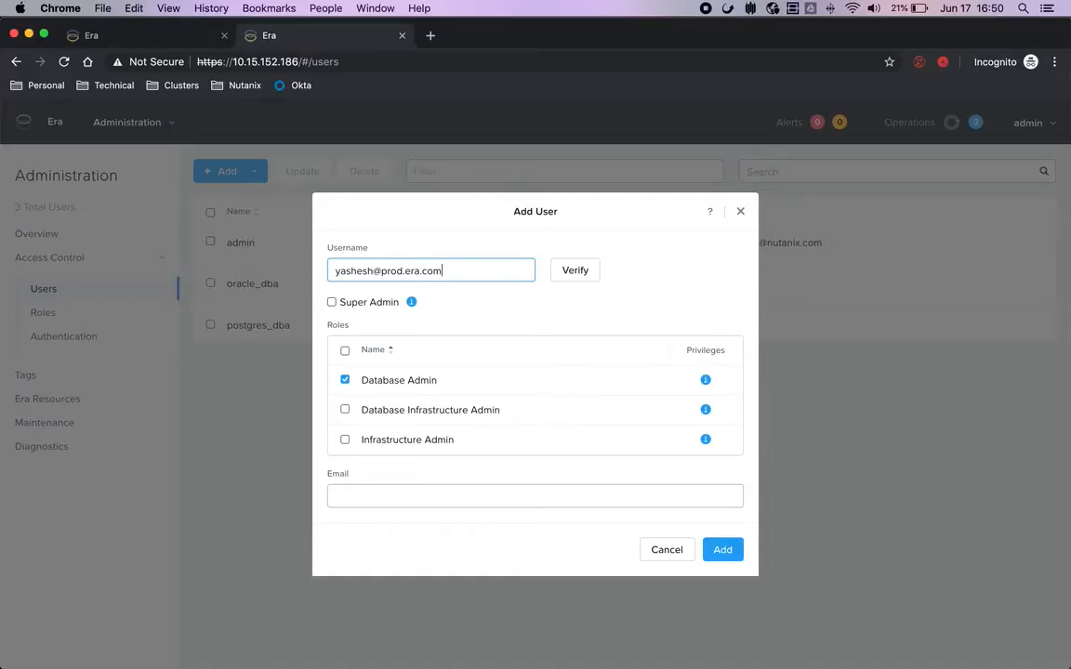
{"action": "left_click", "coordinate": [331, 301]}
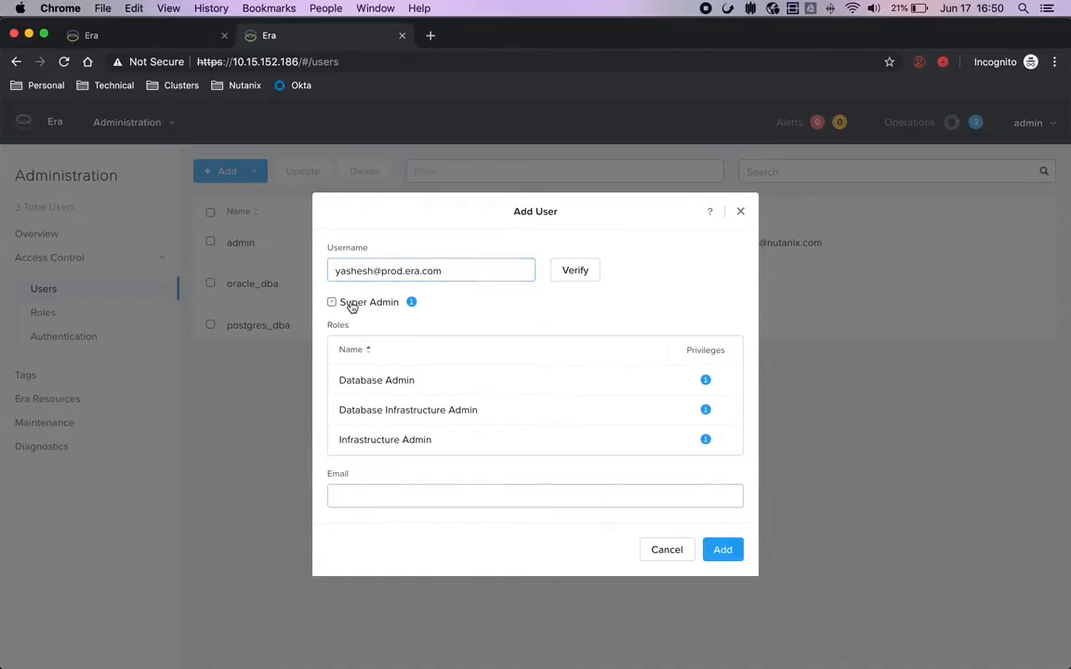
{"action": "left_click", "coordinate": [331, 301]}
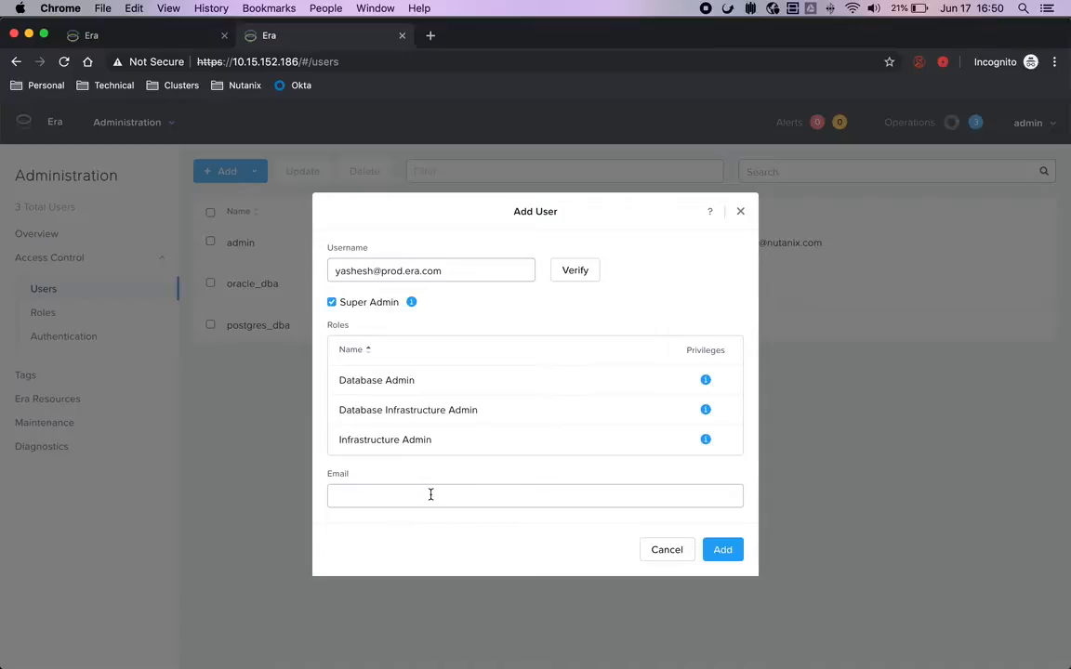
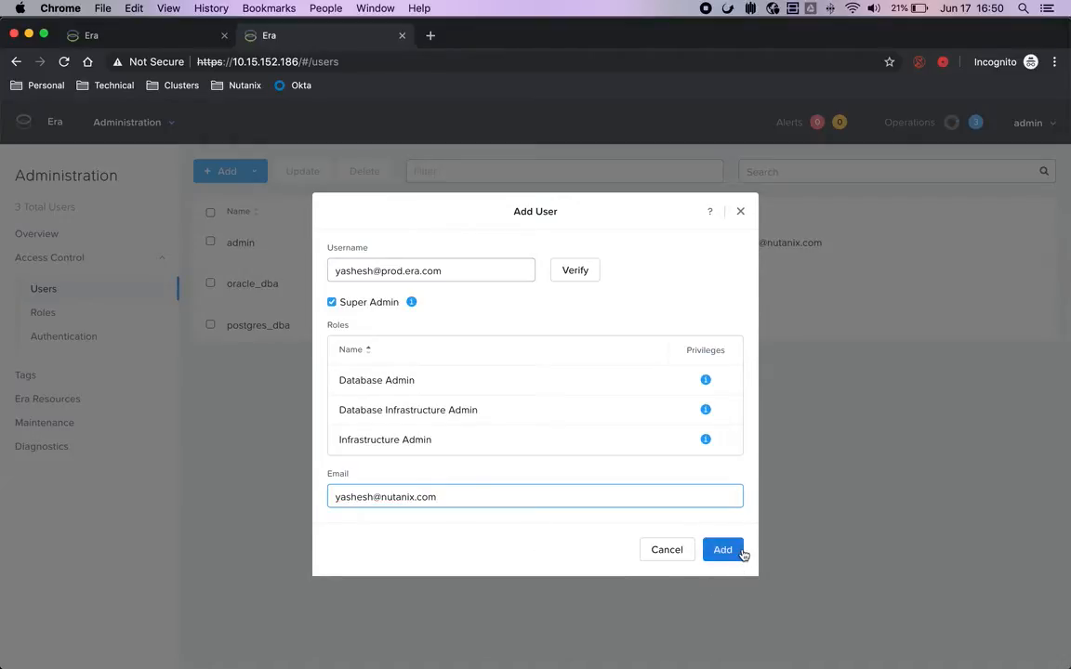
{"action": "left_click", "coordinate": [722, 550]}
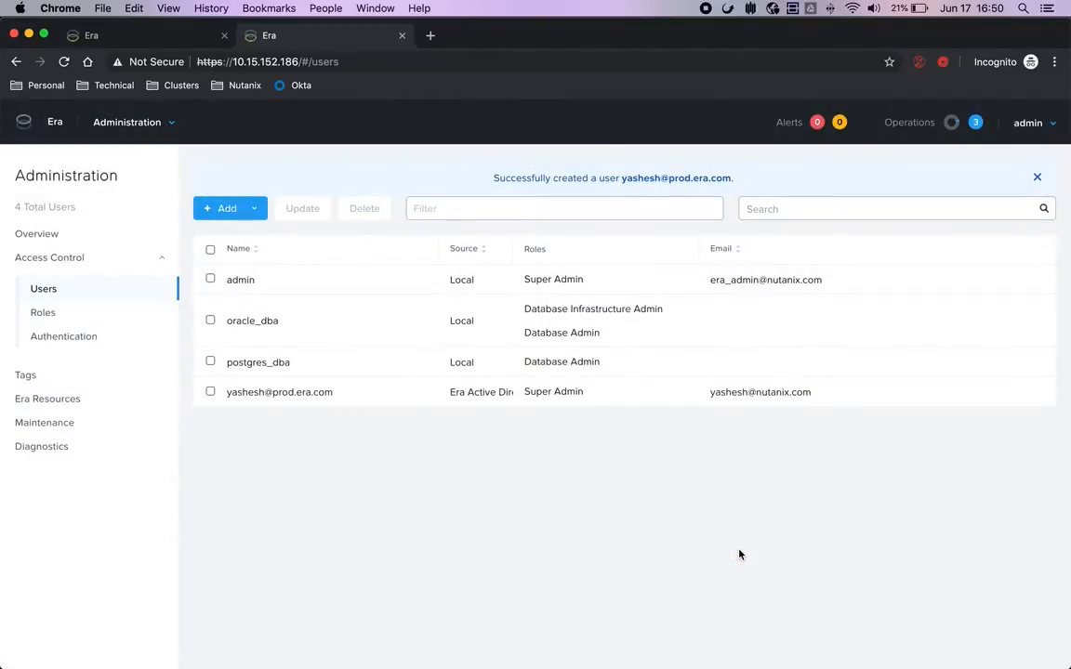
{"action": "mouse_move", "coordinate": [1026, 122]}
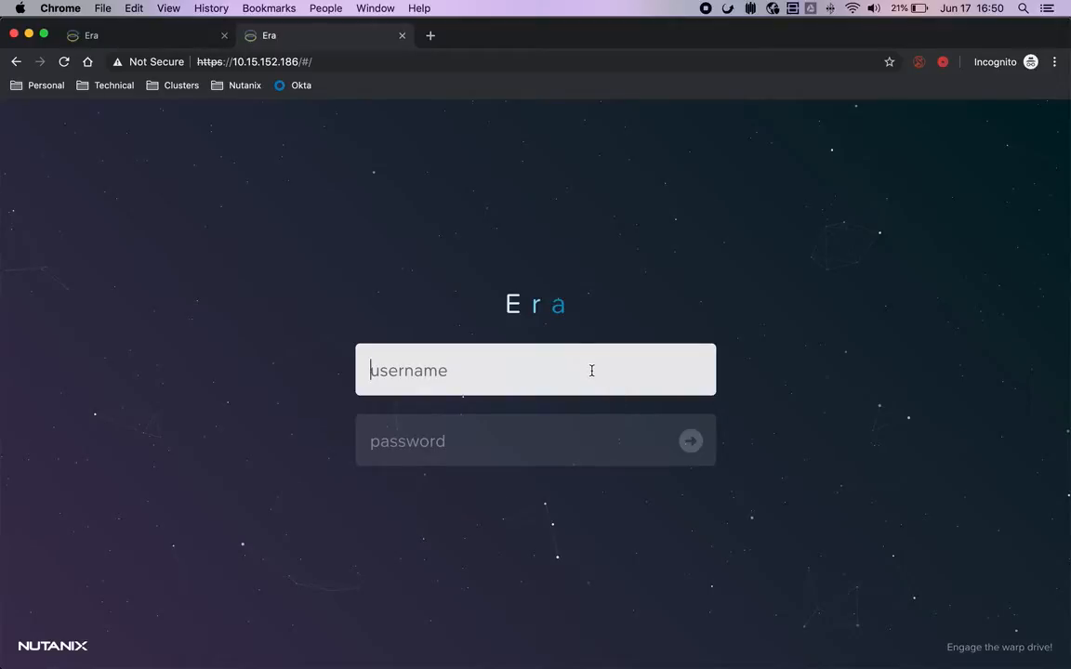
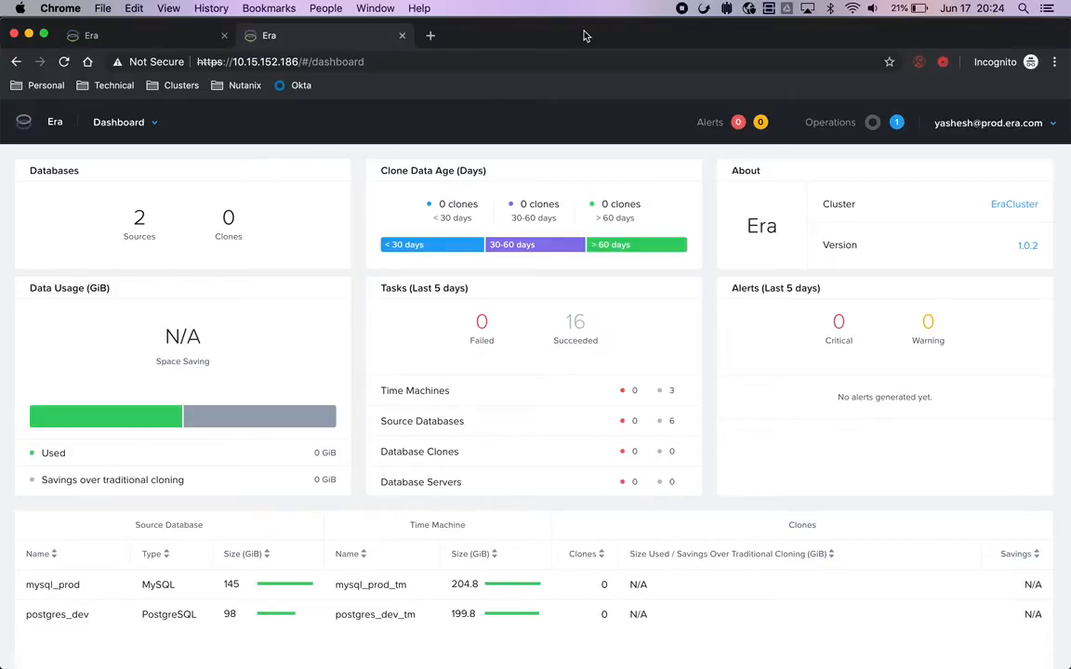
Navigate from the Dashboard to Administration > Access Control > Users as the AD user.
{"action": "left_click", "coordinate": [127, 123]}
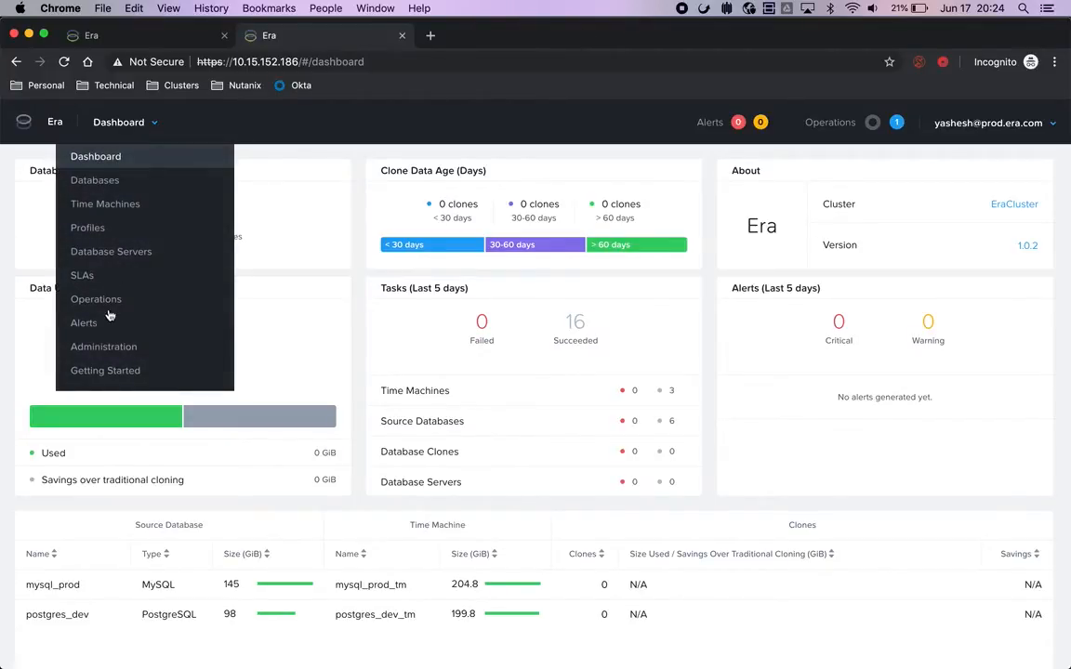
{"action": "left_click", "coordinate": [104, 348]}
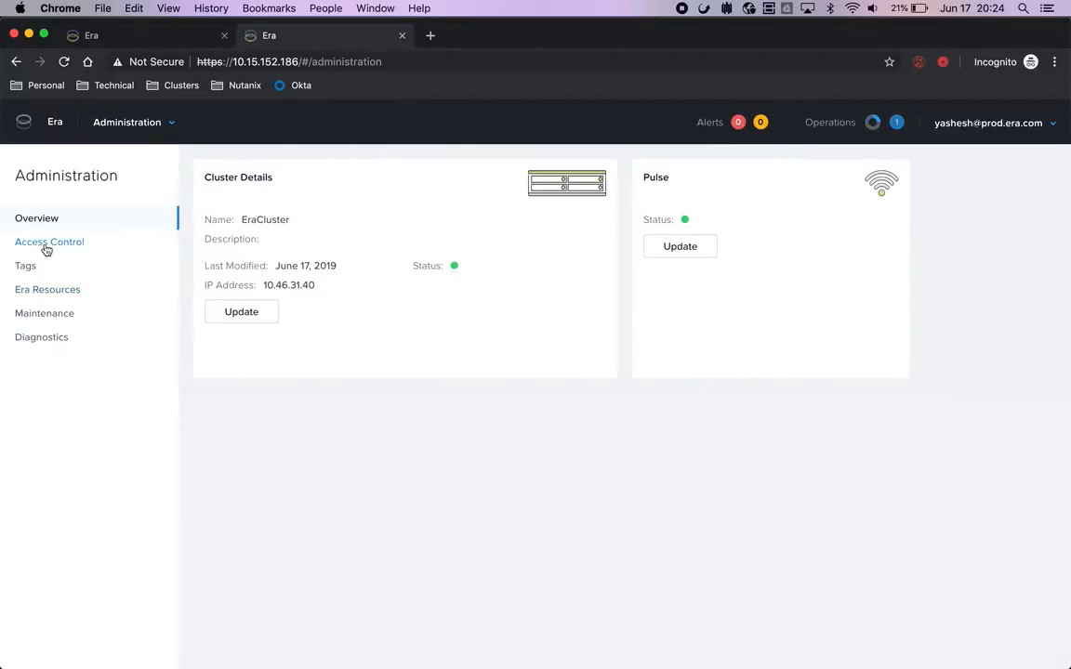
{"action": "left_click", "coordinate": [48, 242]}
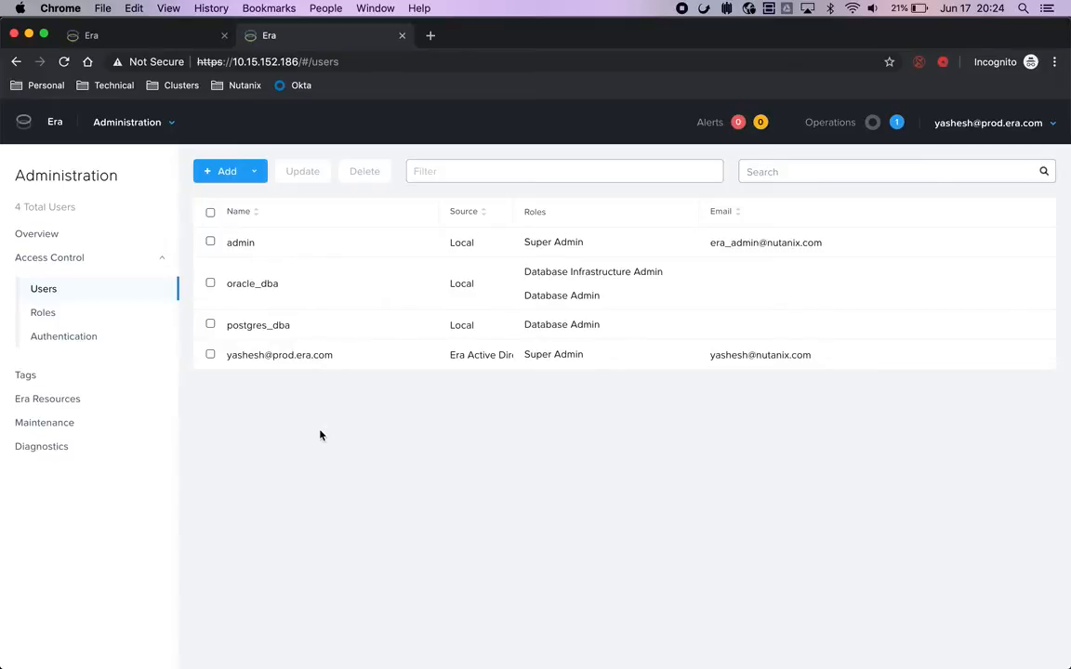
{"action": "mouse_move", "coordinate": [212, 326]}
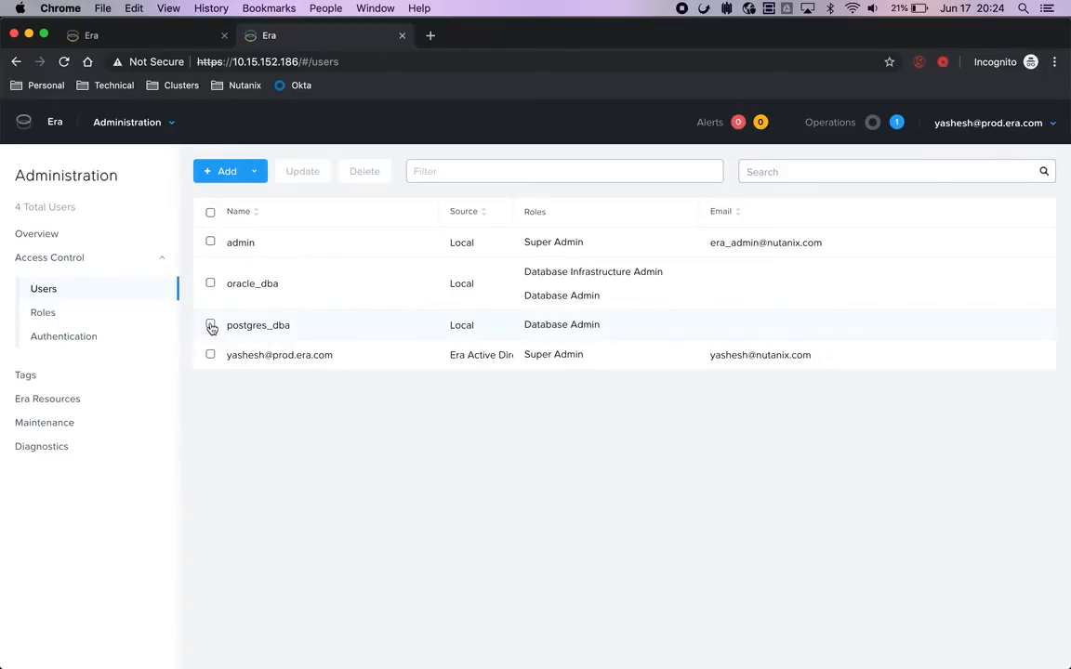
{"action": "left_click", "coordinate": [364, 171]}
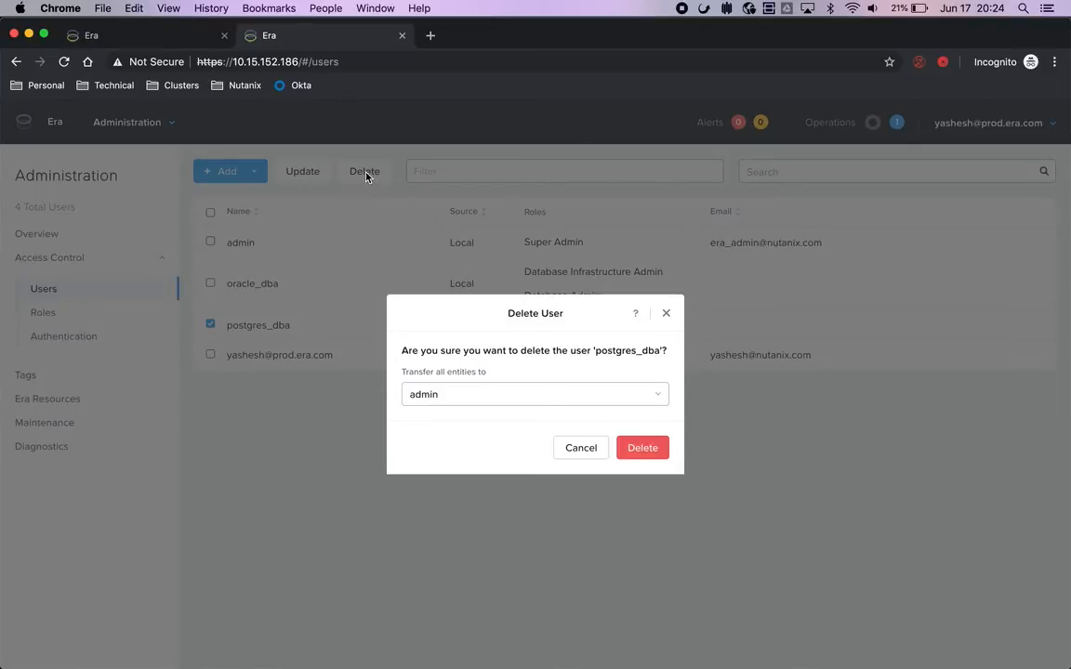
{"action": "left_click", "coordinate": [535, 394]}
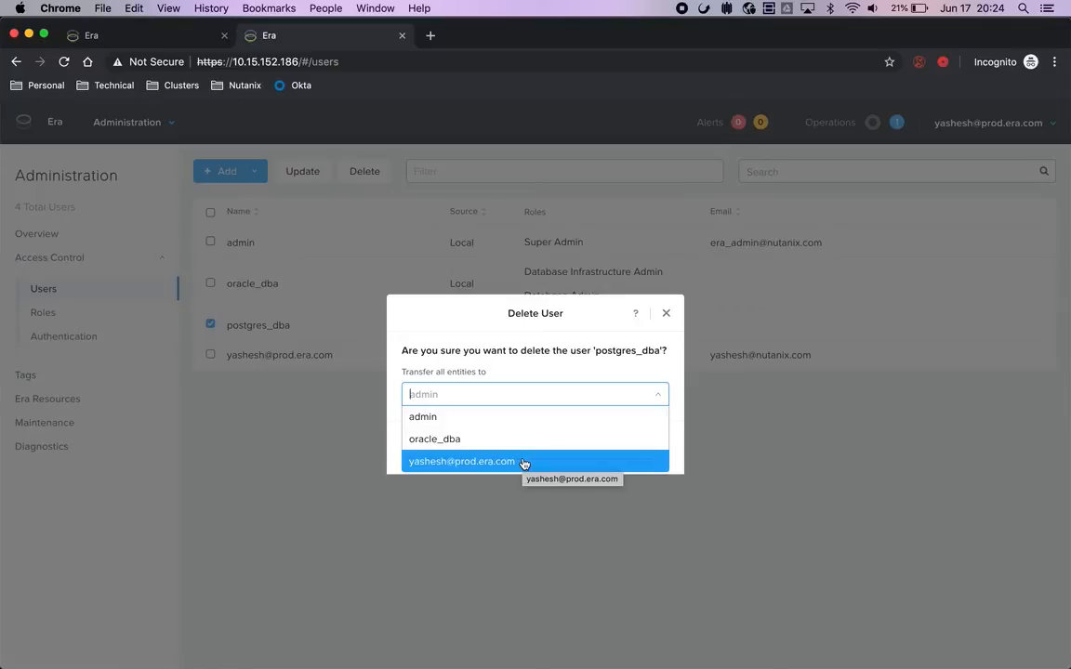
{"action": "left_click", "coordinate": [461, 461]}
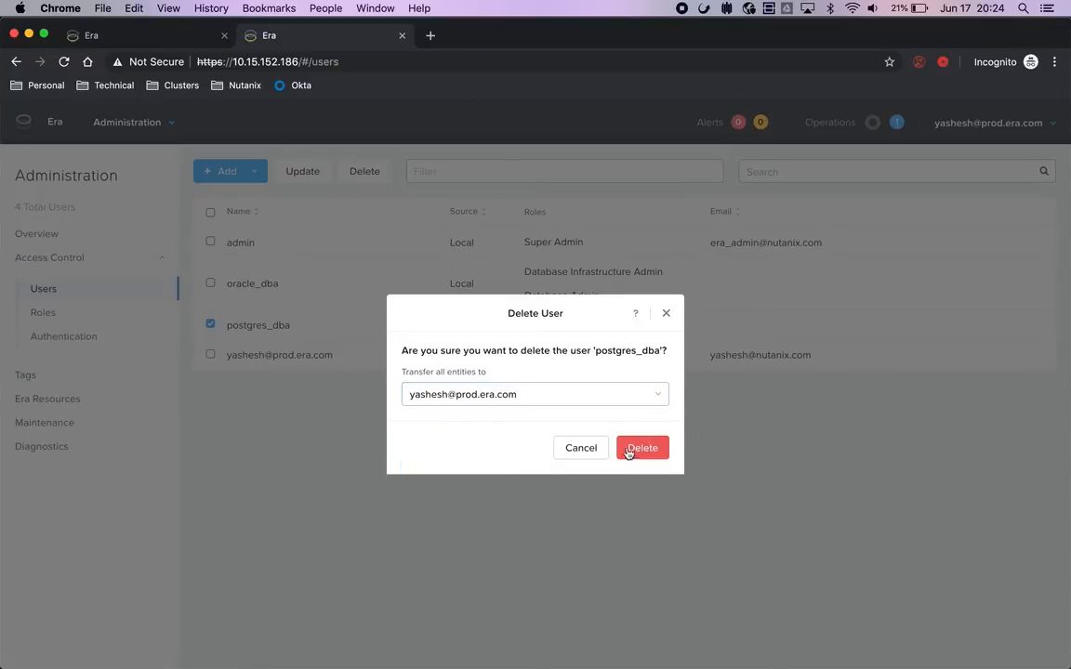
{"action": "left_click", "coordinate": [643, 448]}
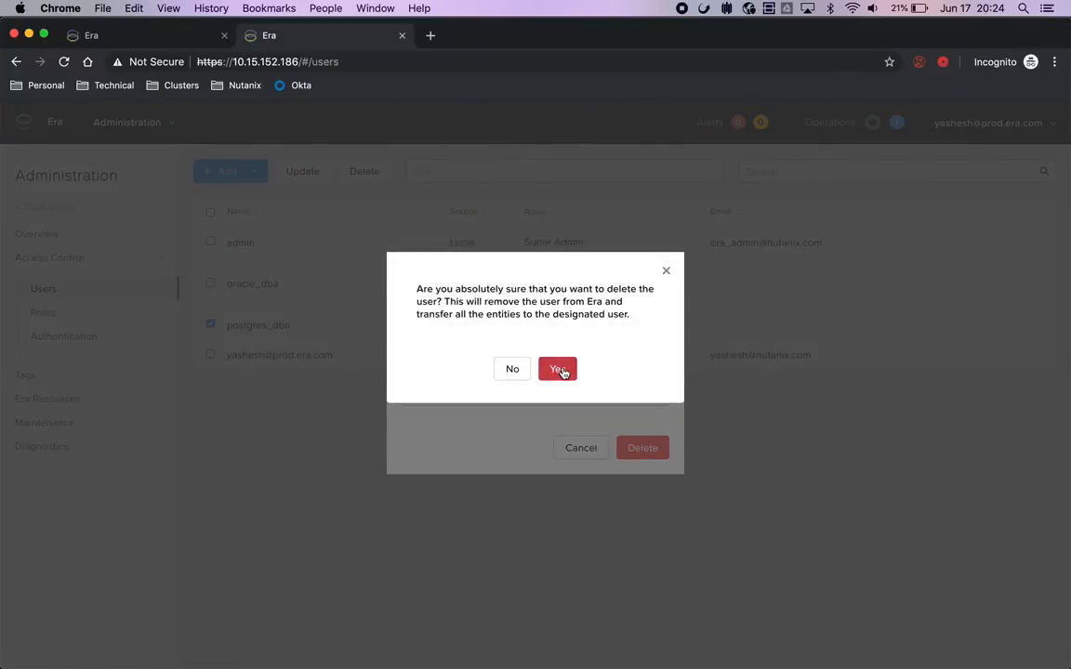